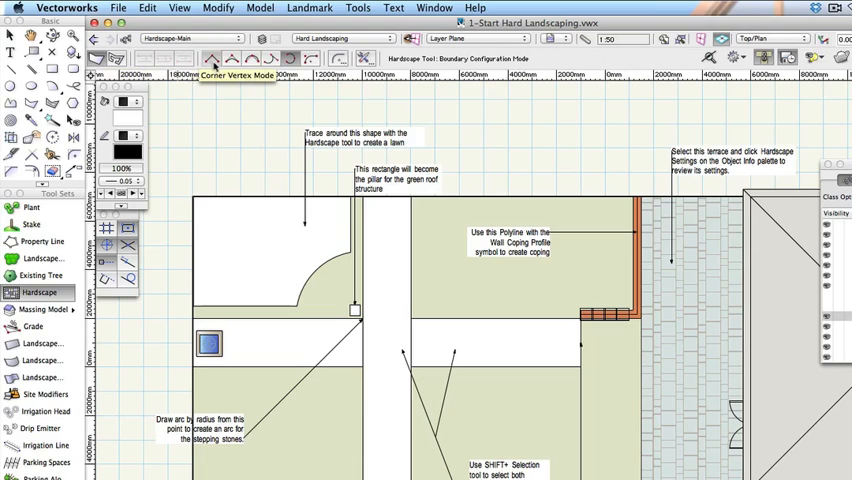
{"action": "mouse_move", "coordinate": [280, 58]}
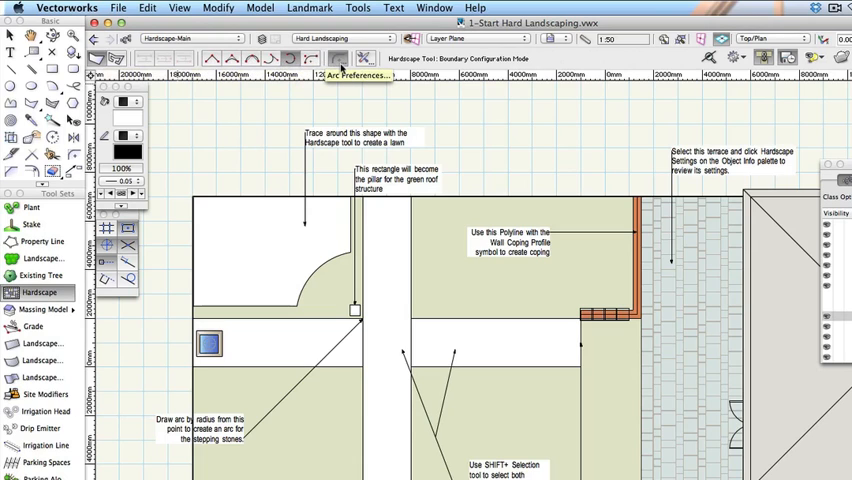
{"action": "mouse_move", "coordinate": [100, 56]}
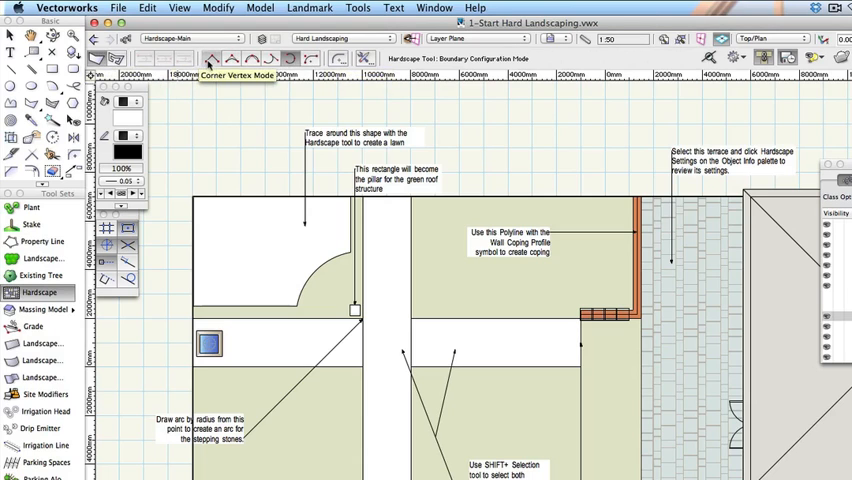
{"action": "mouse_move", "coordinate": [384, 76]}
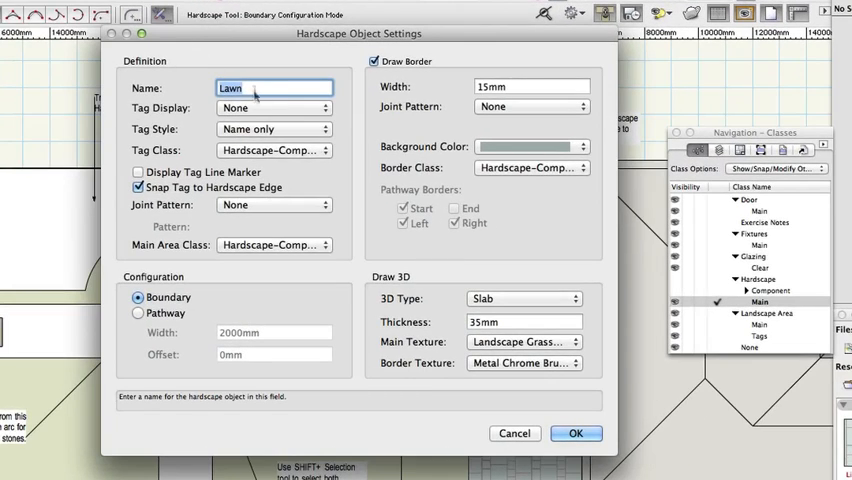
Step: Name the default hardscape Lawn, keeping its area class unchanged
{"action": "key", "text": "Backspace"}
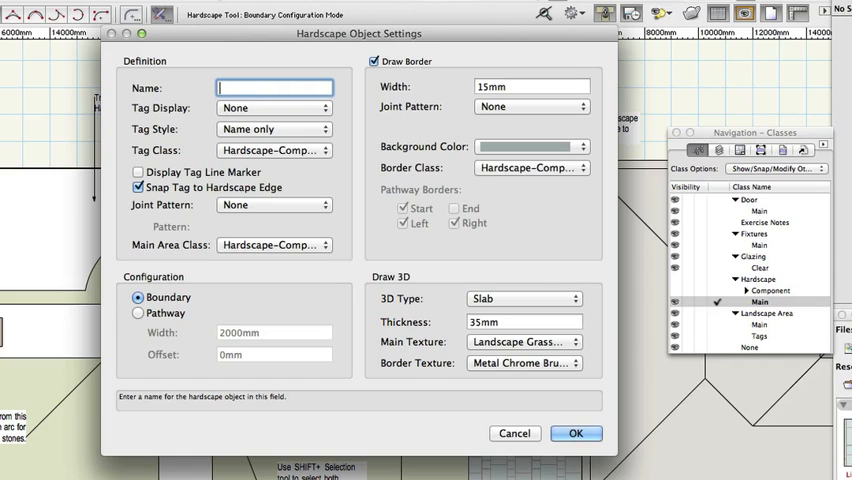
{"action": "type", "text": "Lawn"}
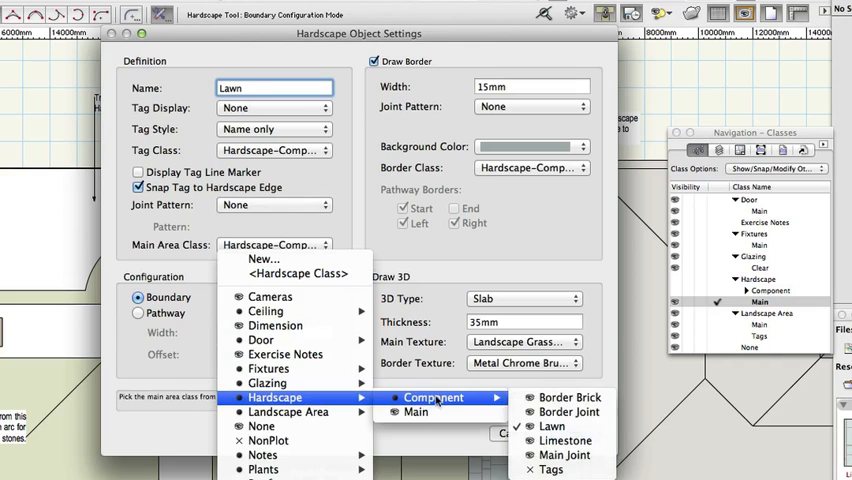
{"action": "left_click", "coordinate": [552, 428]}
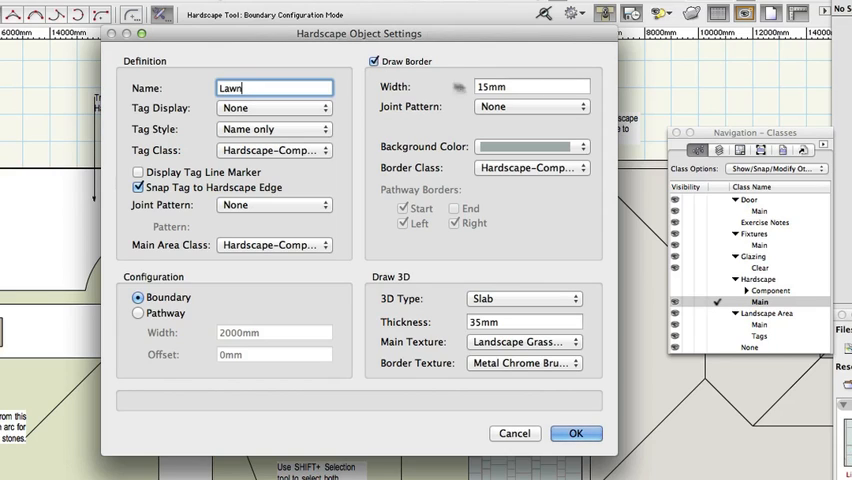
Step: Set the Lawn border width to 15 with no joint pattern
{"action": "left_click", "coordinate": [532, 86]}
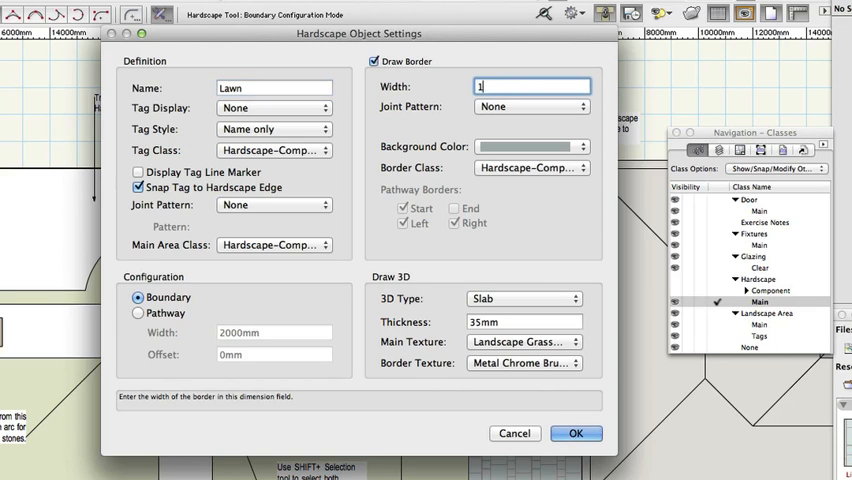
{"action": "type", "text": "5"}
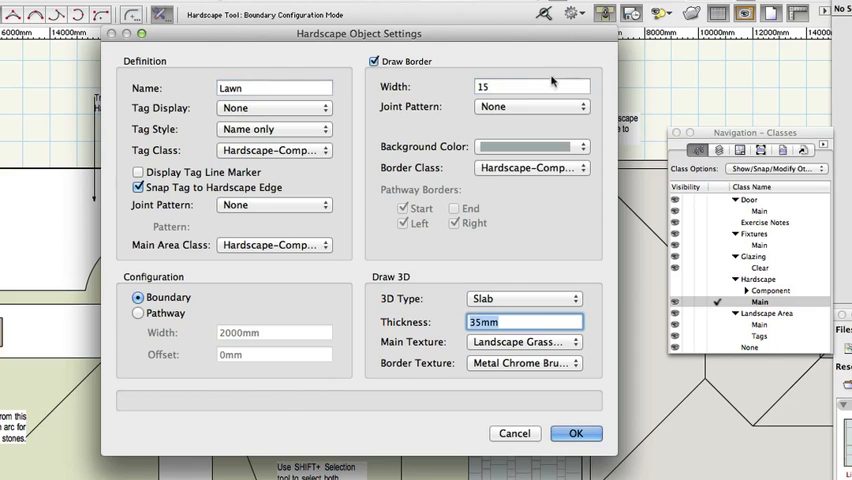
{"action": "left_click", "coordinate": [530, 106]}
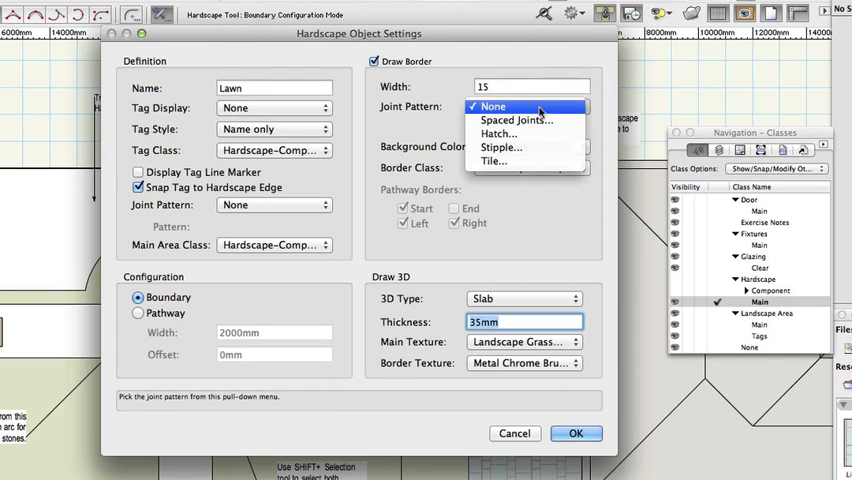
{"action": "left_click", "coordinate": [492, 106]}
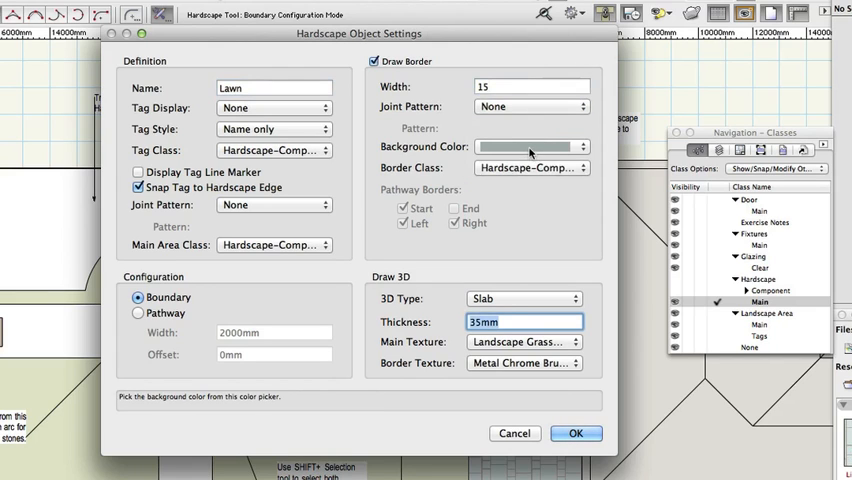
{"action": "left_click", "coordinate": [530, 148]}
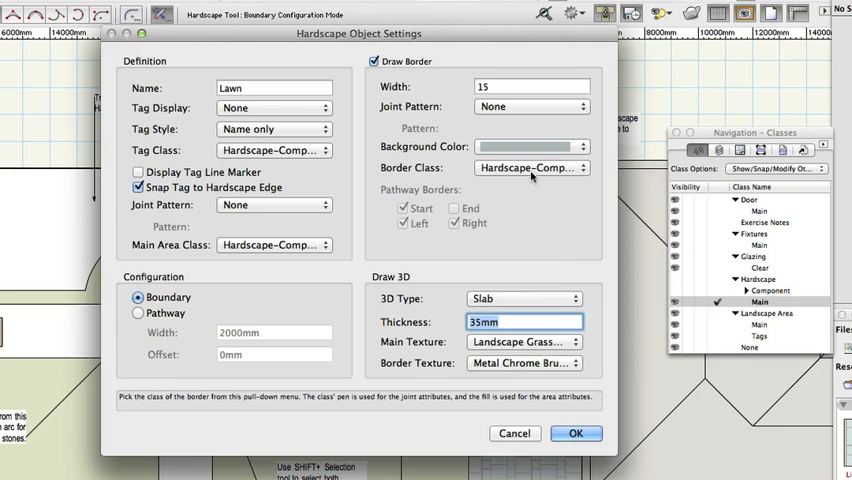
Step: Set slab thickness 35 and keep the Landscape Grass Fairly Green main texture
{"action": "left_click", "coordinate": [530, 168]}
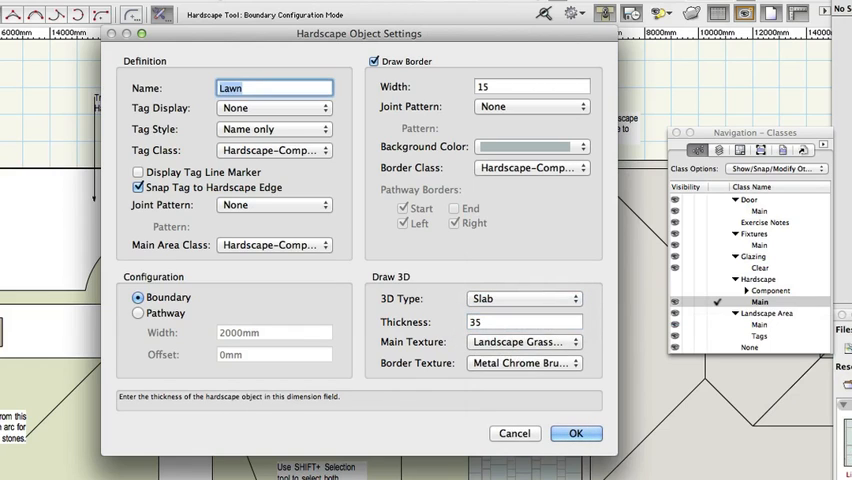
{"action": "left_click", "coordinate": [524, 342]}
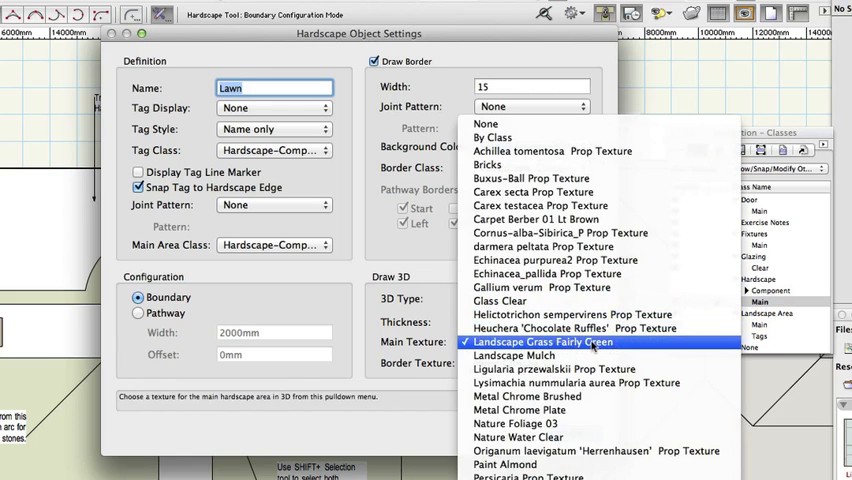
{"action": "left_click", "coordinate": [544, 342]}
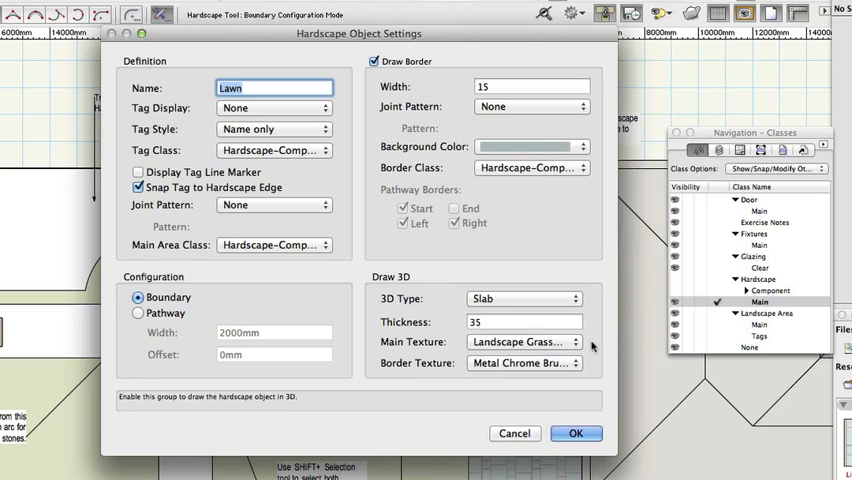
{"action": "left_click", "coordinate": [524, 362]}
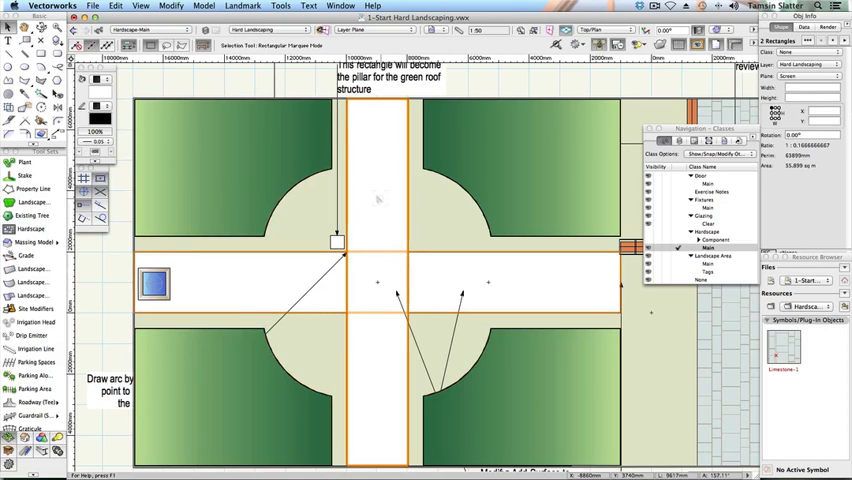
Step: Add the second crossing rectangle to the selection
{"action": "left_click", "coordinate": [170, 6]}
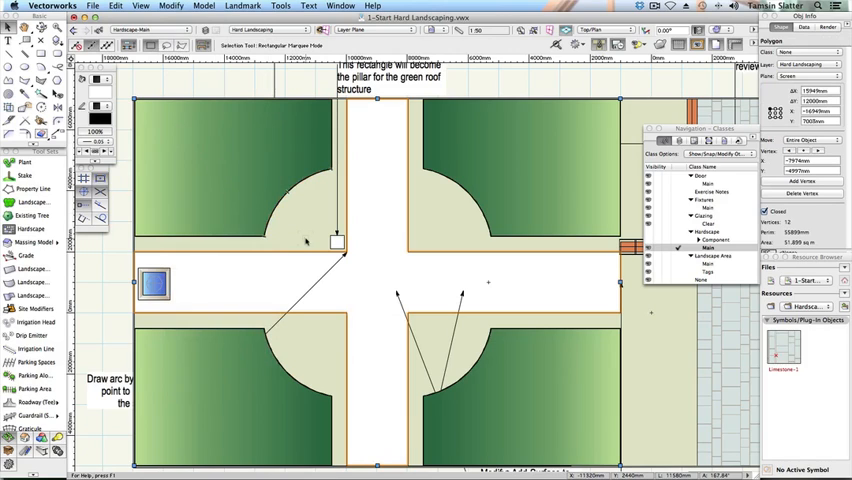
Step: Create a Hardscape from the selected shapes via Landmark, deleting the source rectangles
{"action": "left_click", "coordinate": [244, 4]}
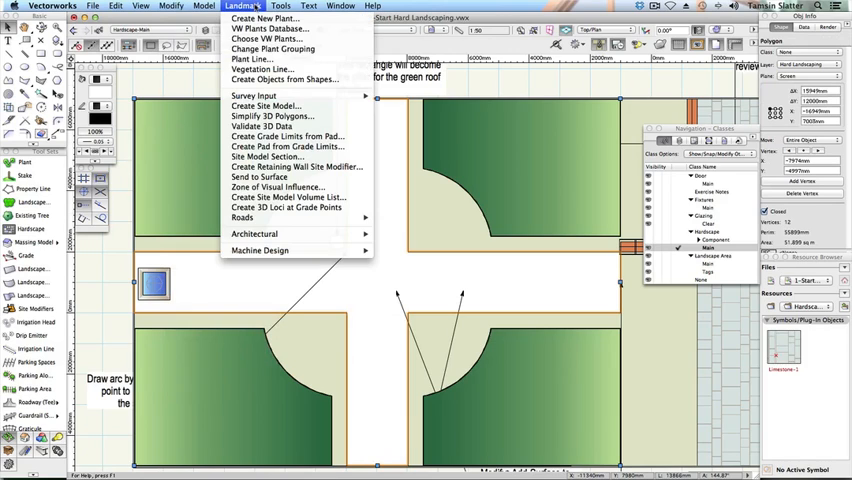
{"action": "left_click", "coordinate": [284, 80]}
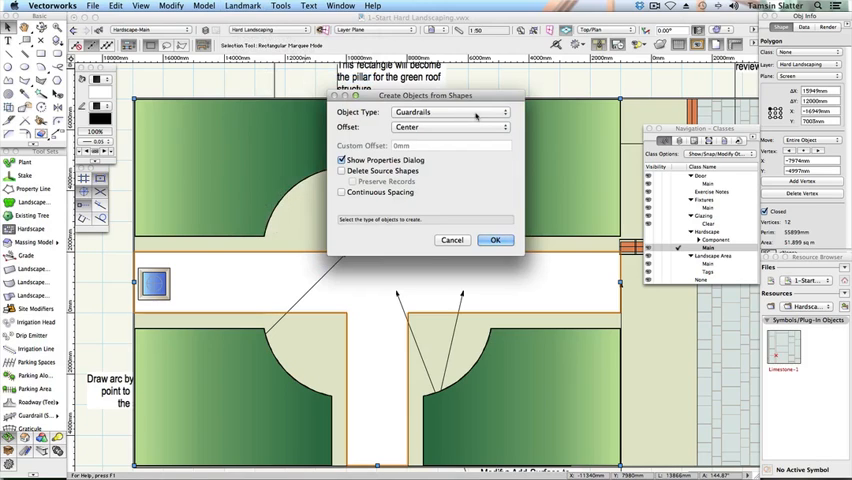
{"action": "left_click", "coordinate": [448, 112]}
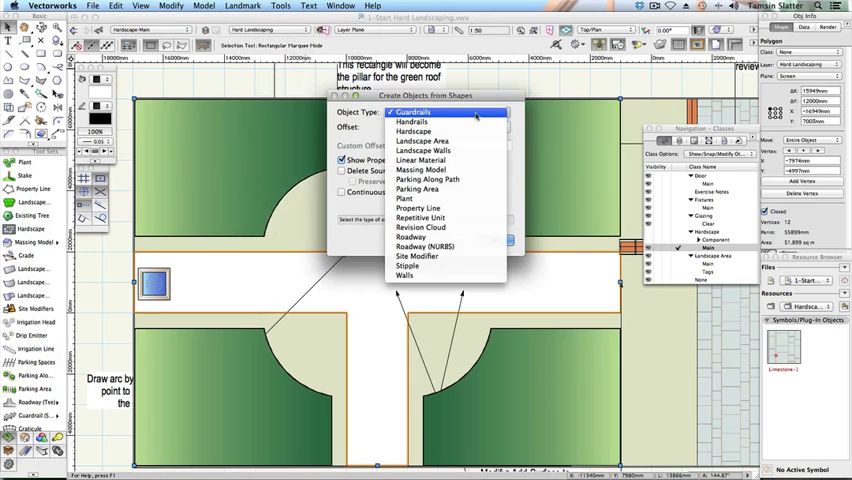
{"action": "left_click", "coordinate": [412, 132]}
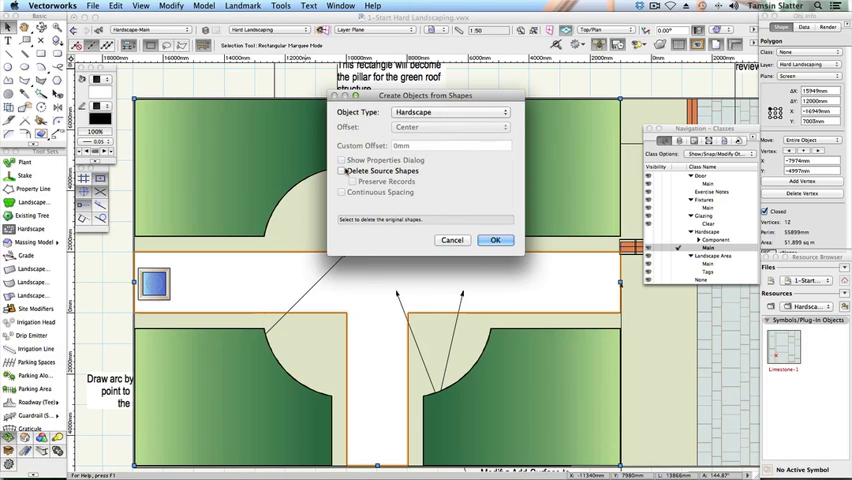
{"action": "left_click", "coordinate": [342, 170]}
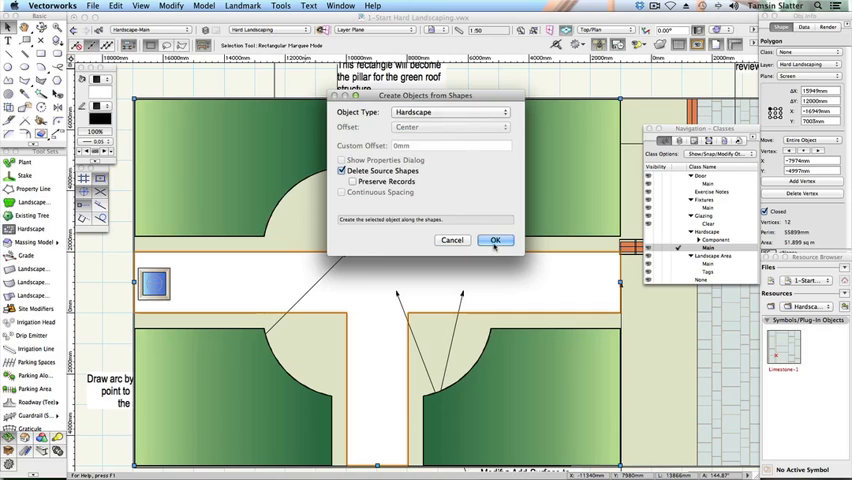
{"action": "left_click", "coordinate": [496, 240]}
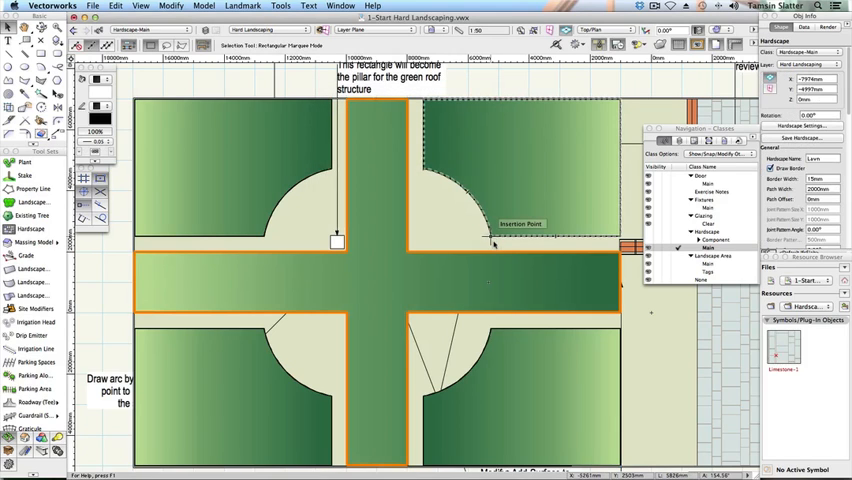